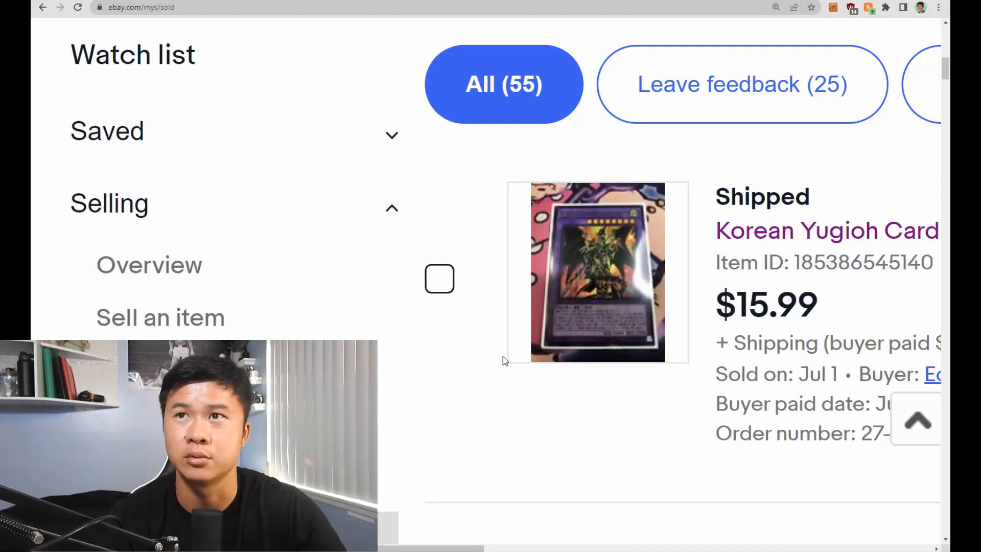
pyautogui.moveTo(450, 388)
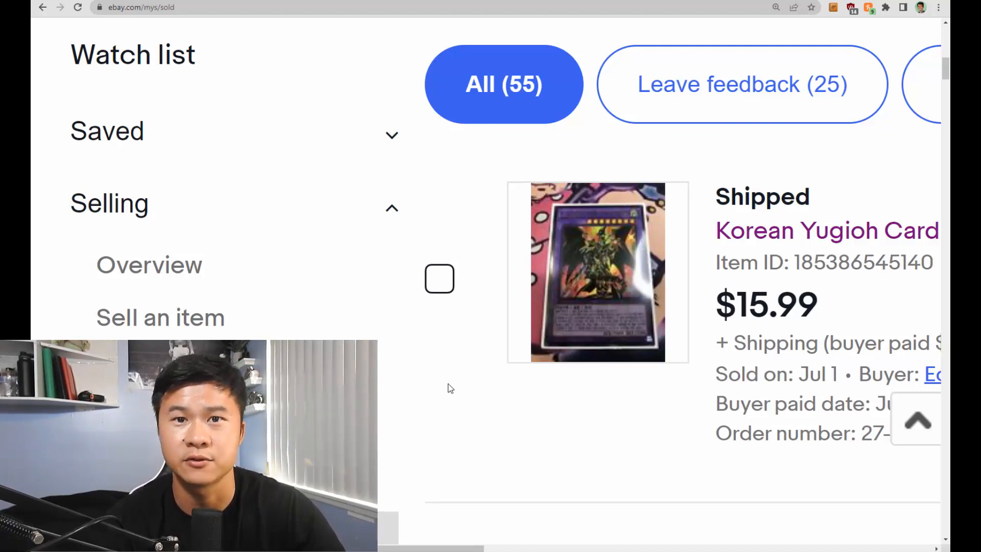
pyautogui.scroll(-3)
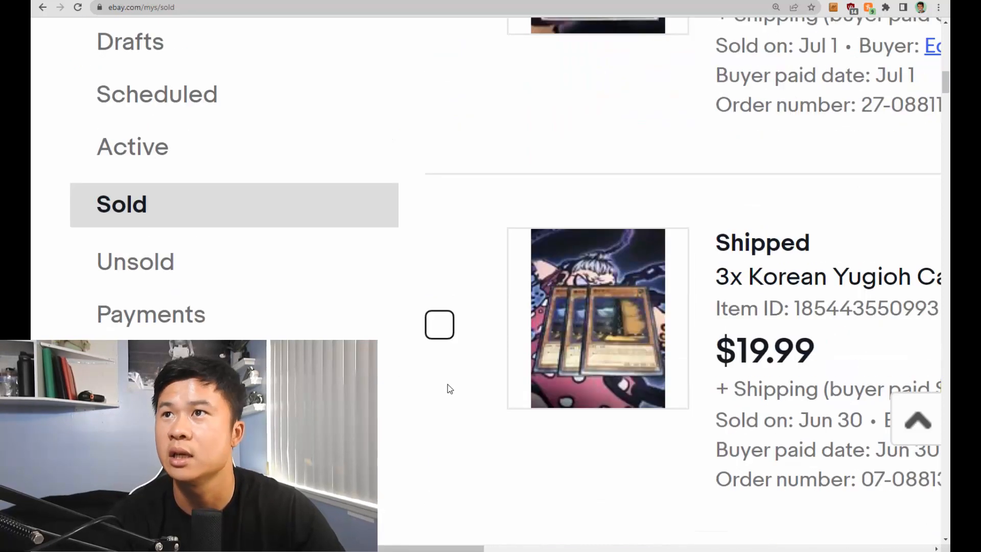
pyautogui.scroll(-3)
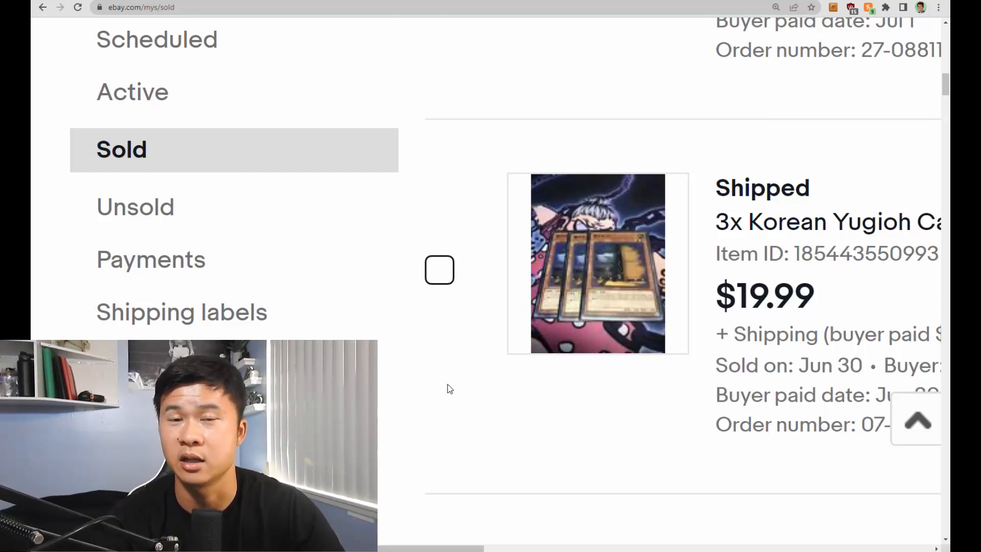
pyautogui.scroll(-3)
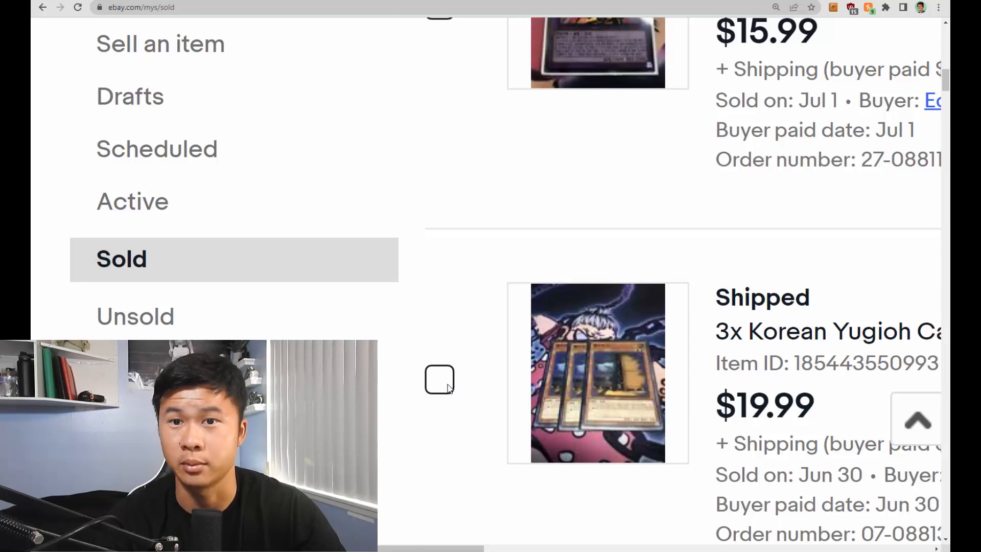
pyautogui.scroll(-3)
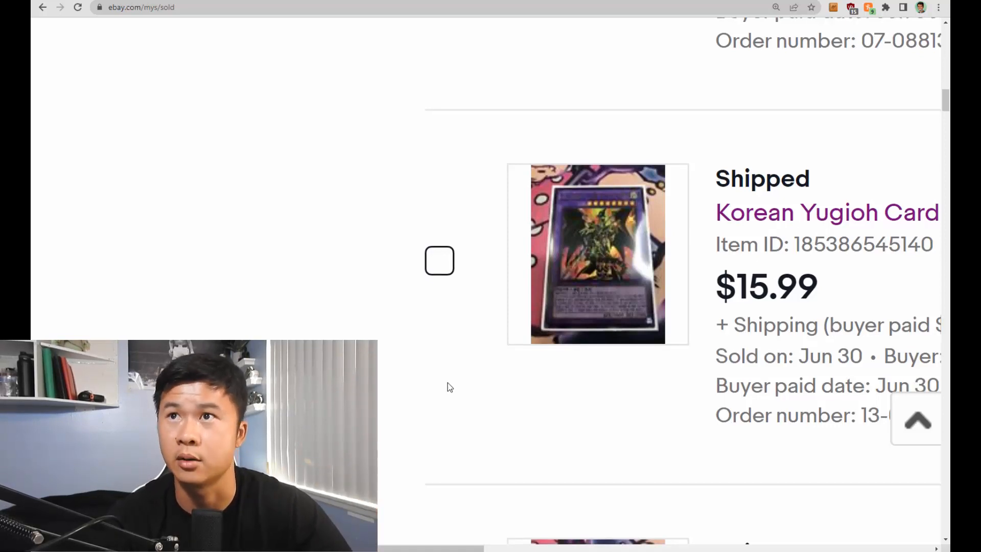
pyautogui.scroll(-3)
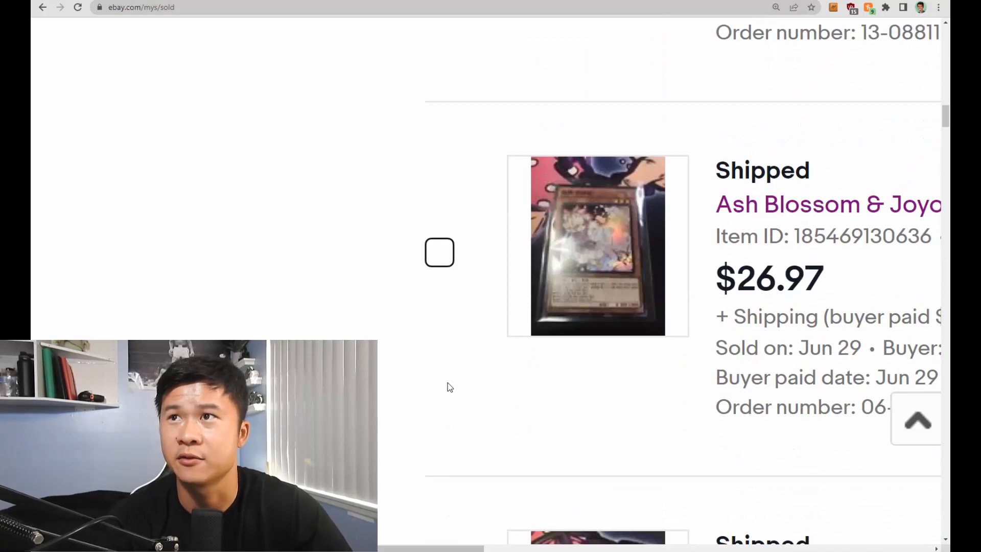
pyautogui.scroll(-3)
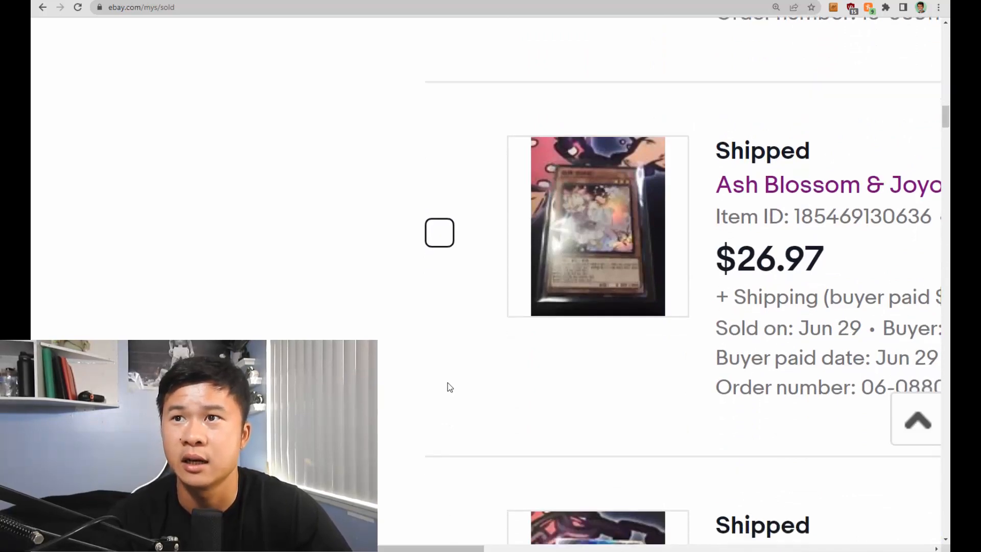
pyautogui.scroll(-3)
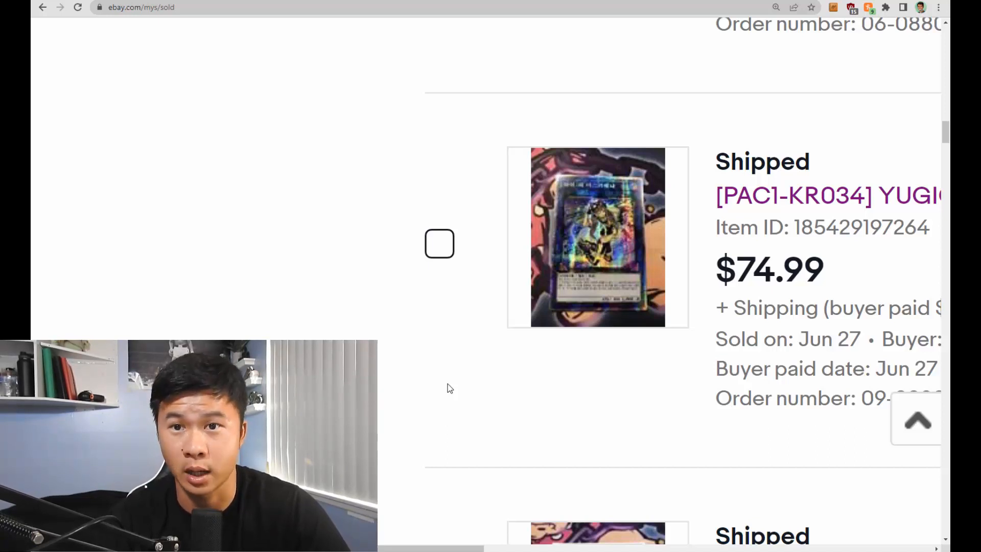
pyautogui.scroll(-3)
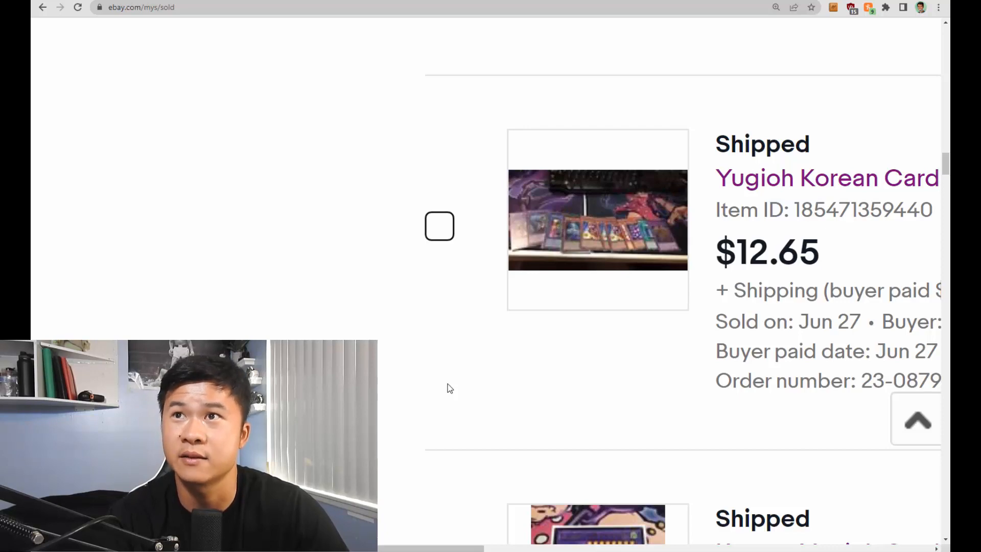
pyautogui.scroll(-3)
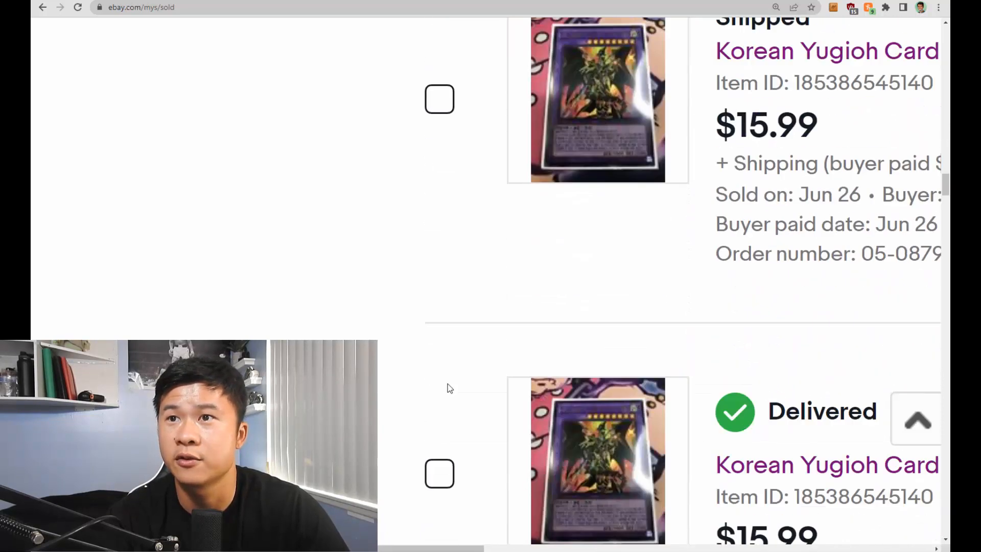
pyautogui.scroll(-3)
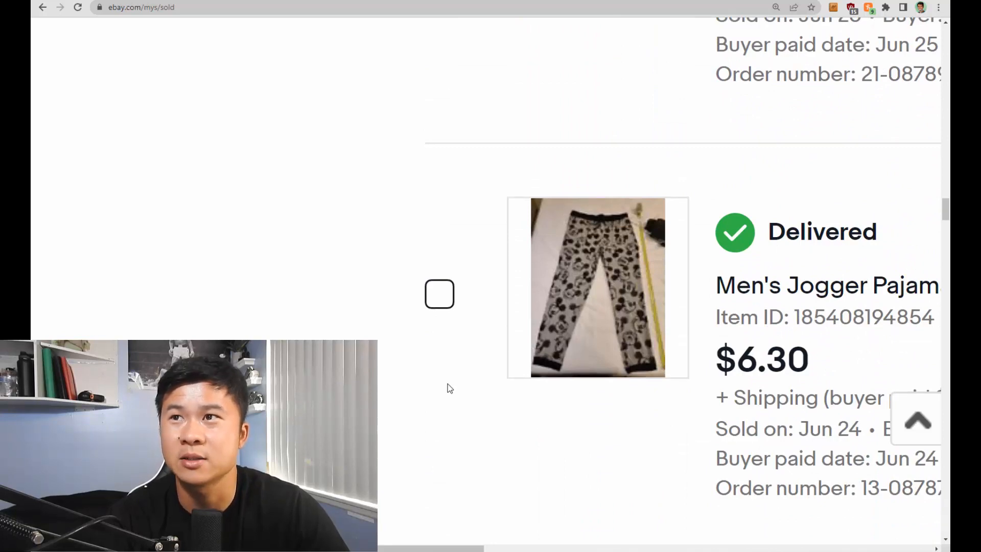
pyautogui.scroll(-3)
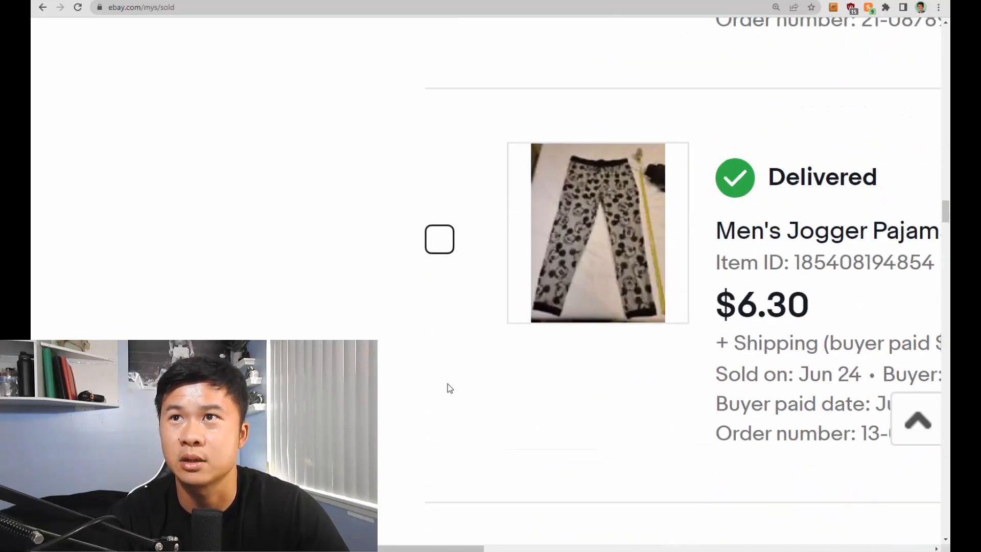
pyautogui.scroll(-3)
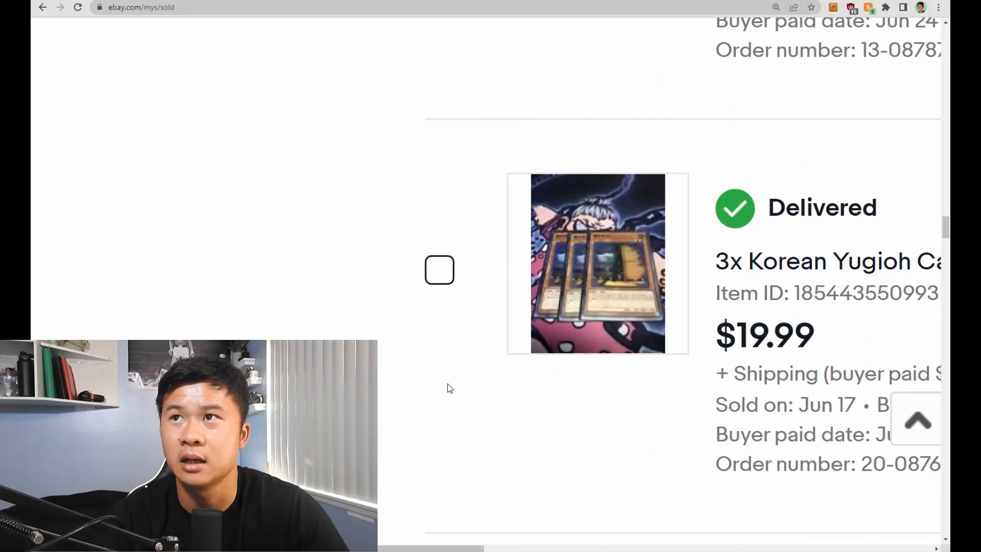
pyautogui.scroll(-3)
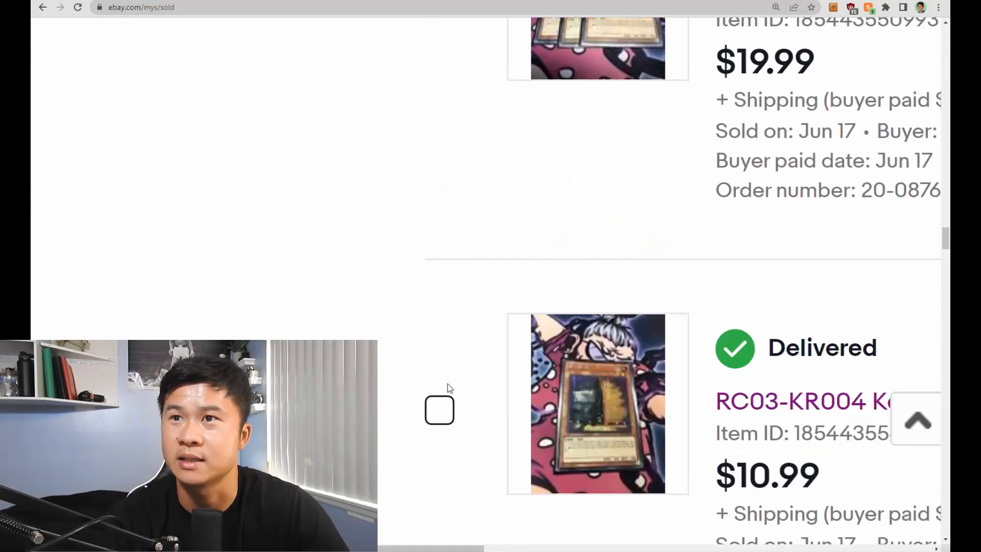
pyautogui.scroll(-3)
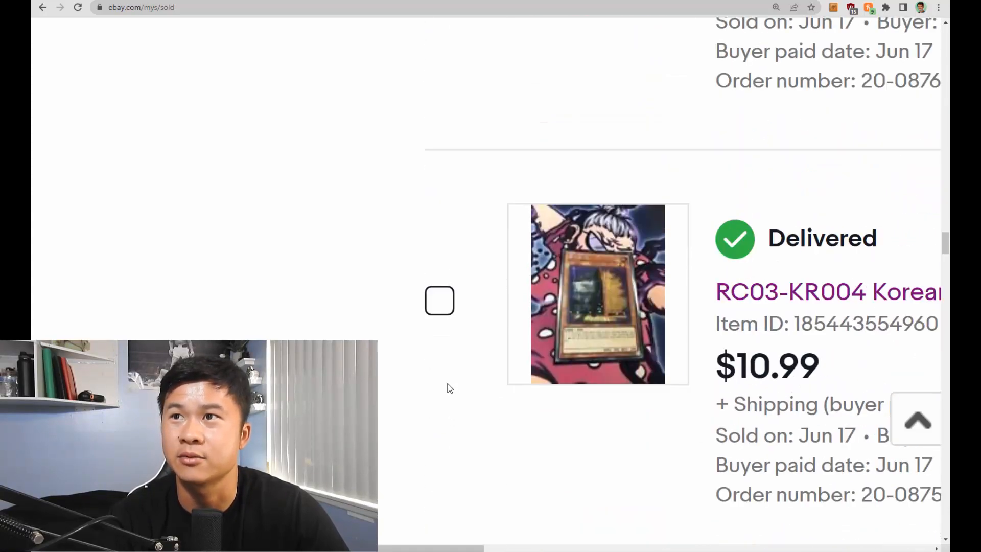
pyautogui.scroll(-3)
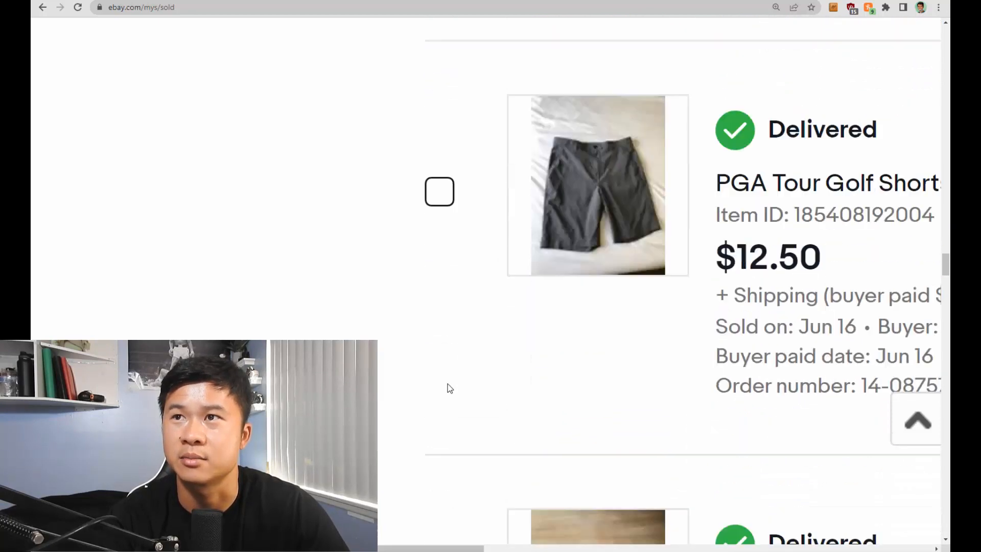
pyautogui.scroll(-3)
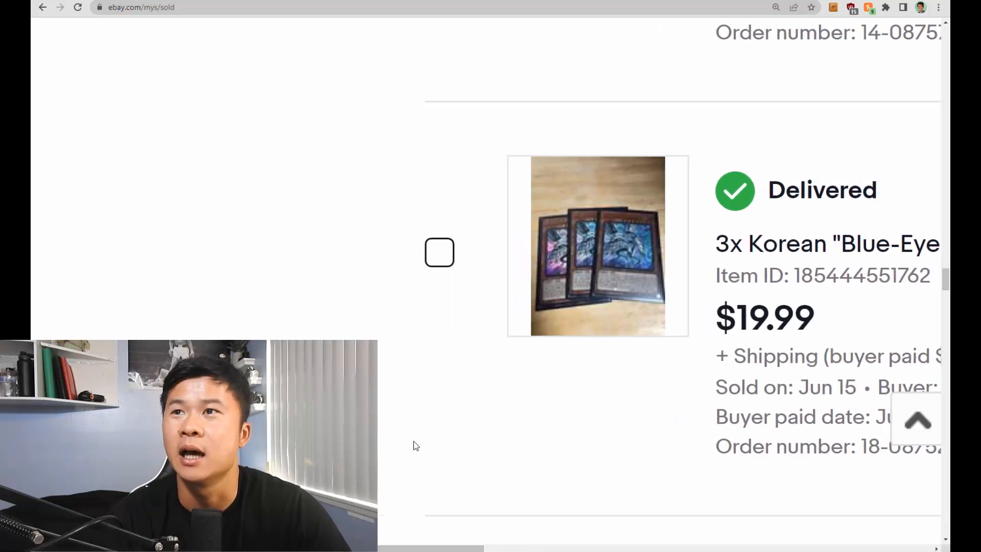
pyautogui.scroll(-3)
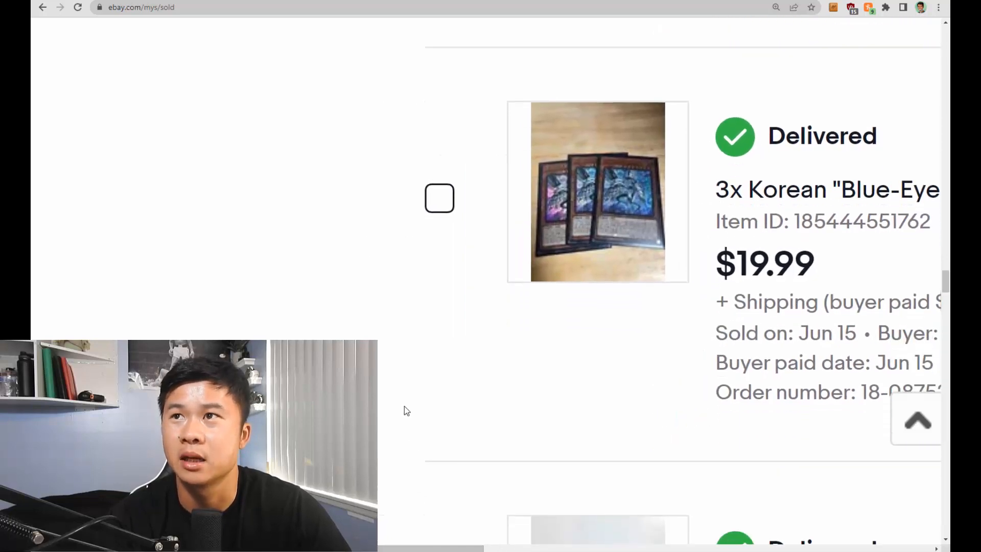
pyautogui.scroll(-3)
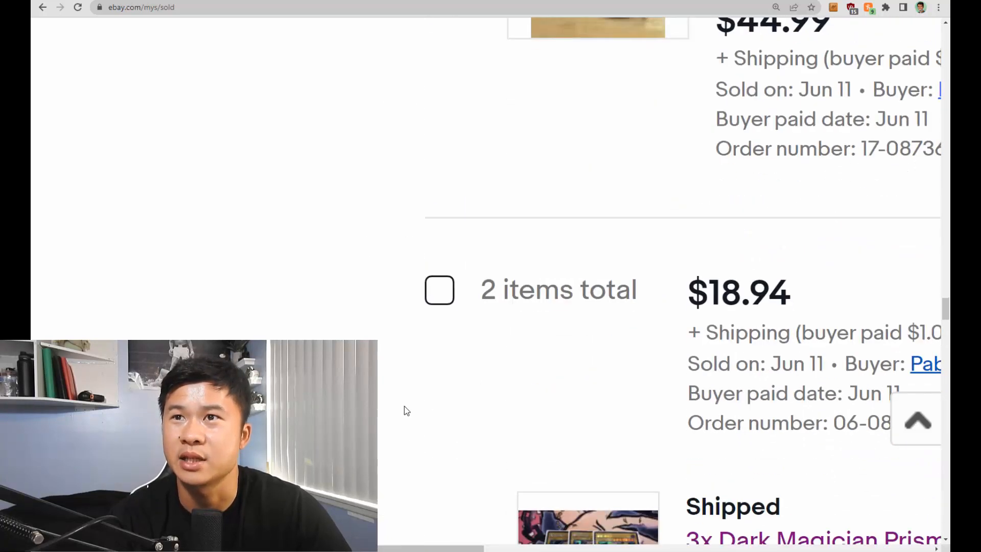
pyautogui.scroll(-3)
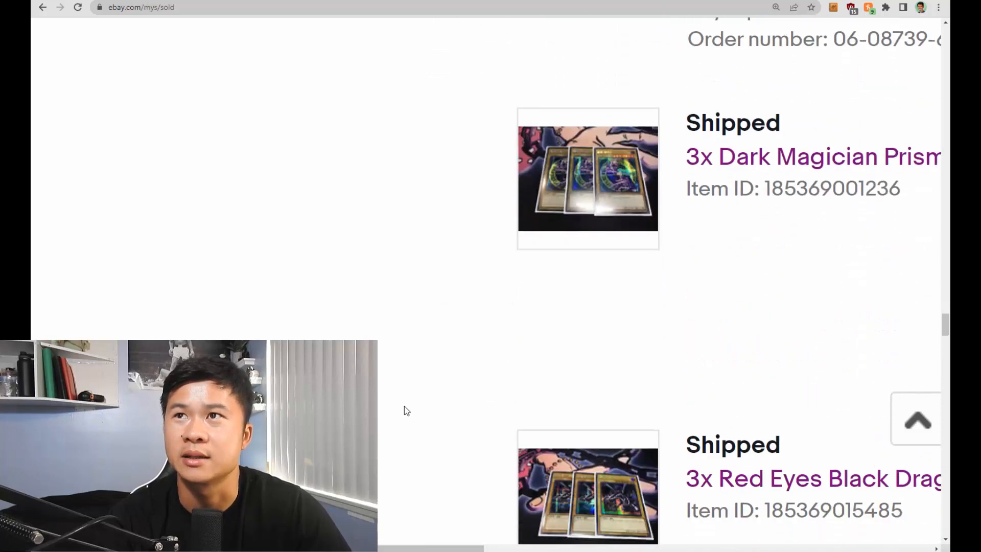
pyautogui.scroll(-3)
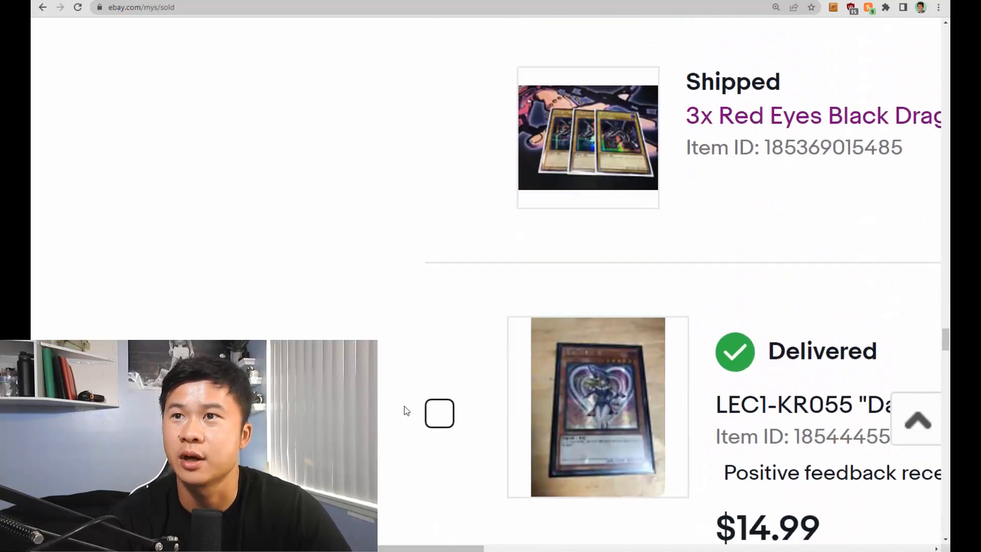
pyautogui.scroll(-3)
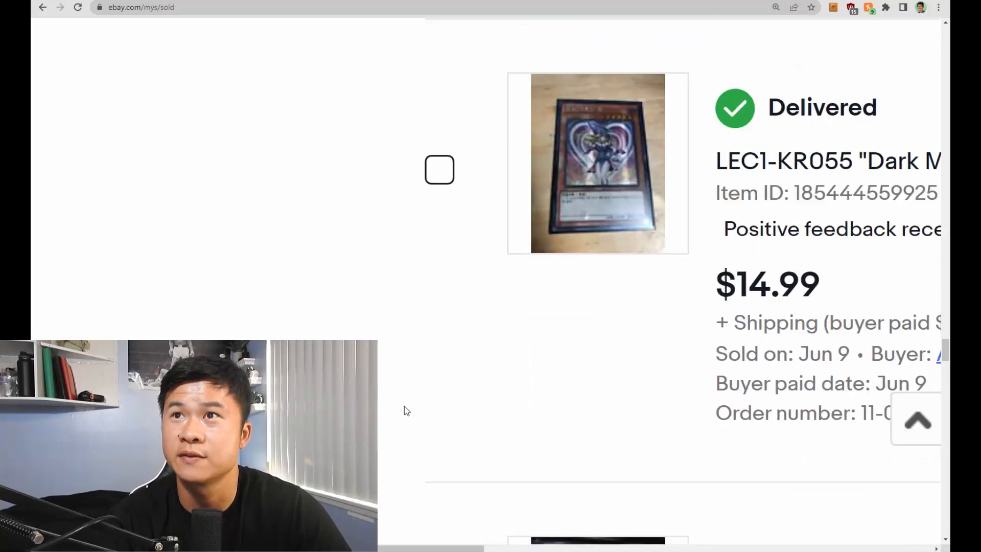
pyautogui.scroll(-3)
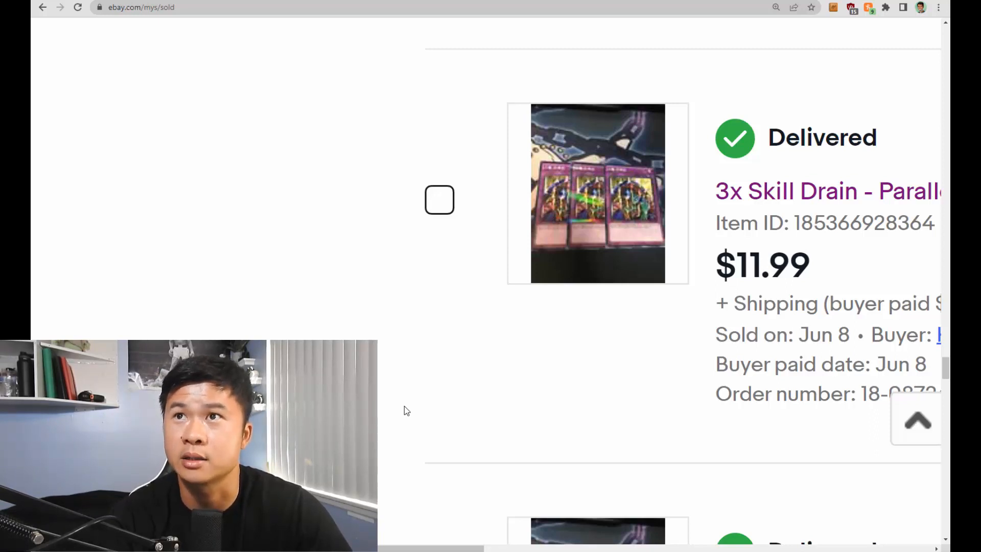
pyautogui.scroll(-3)
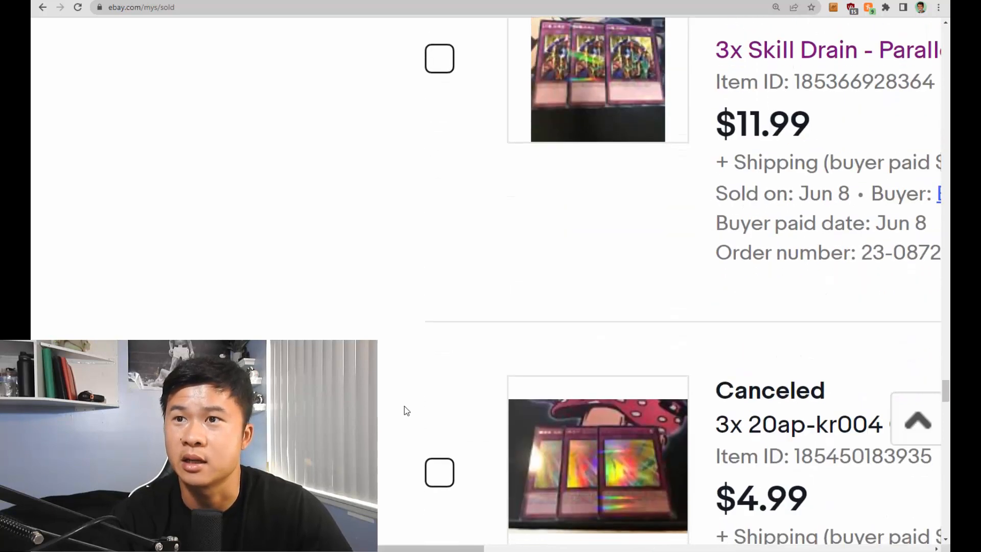
pyautogui.scroll(-3)
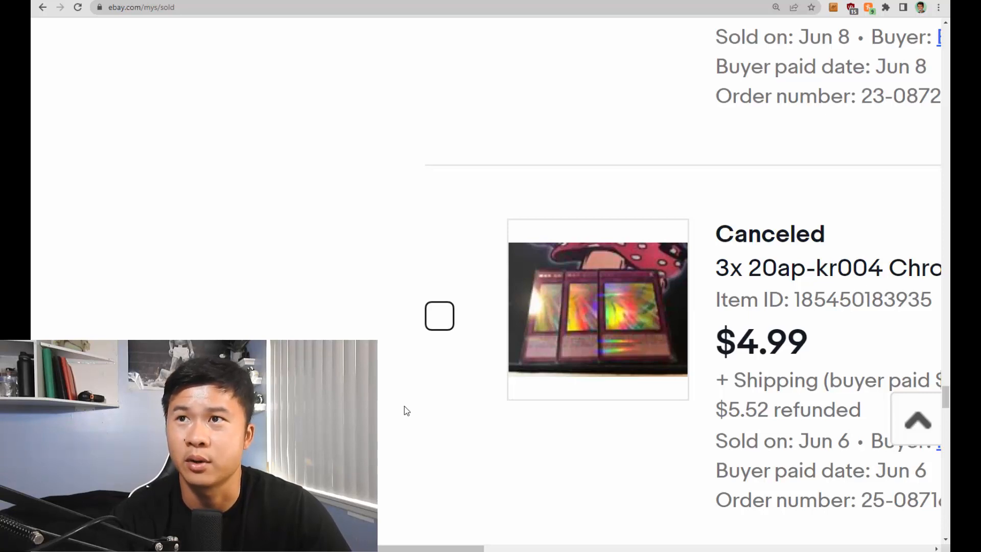
pyautogui.scroll(-3)
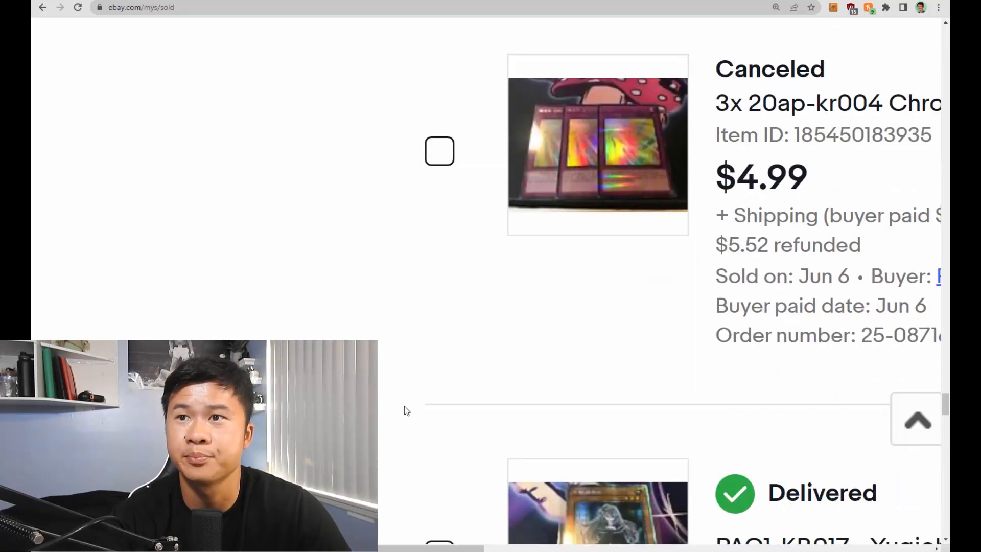
pyautogui.scroll(-3)
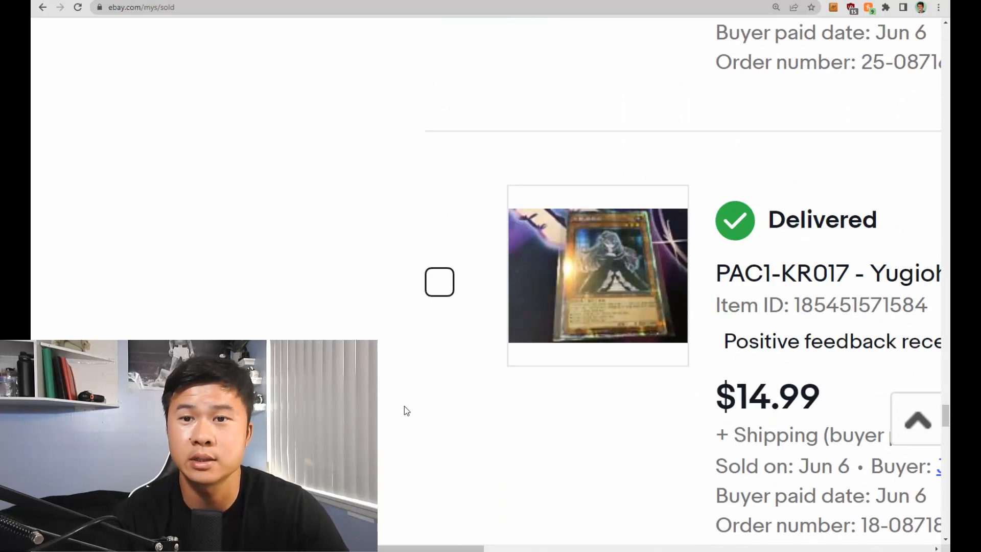
pyautogui.scroll(-3)
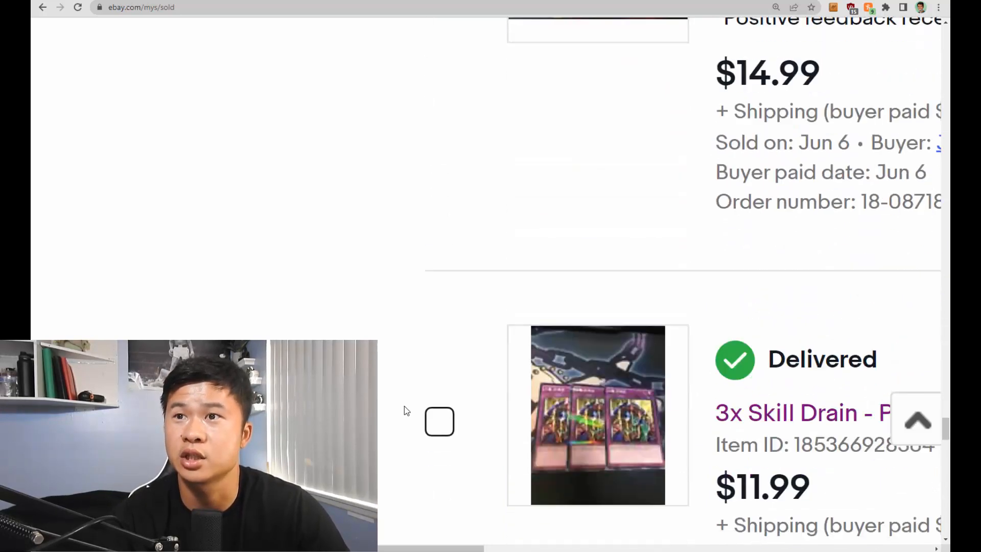
pyautogui.scroll(-3)
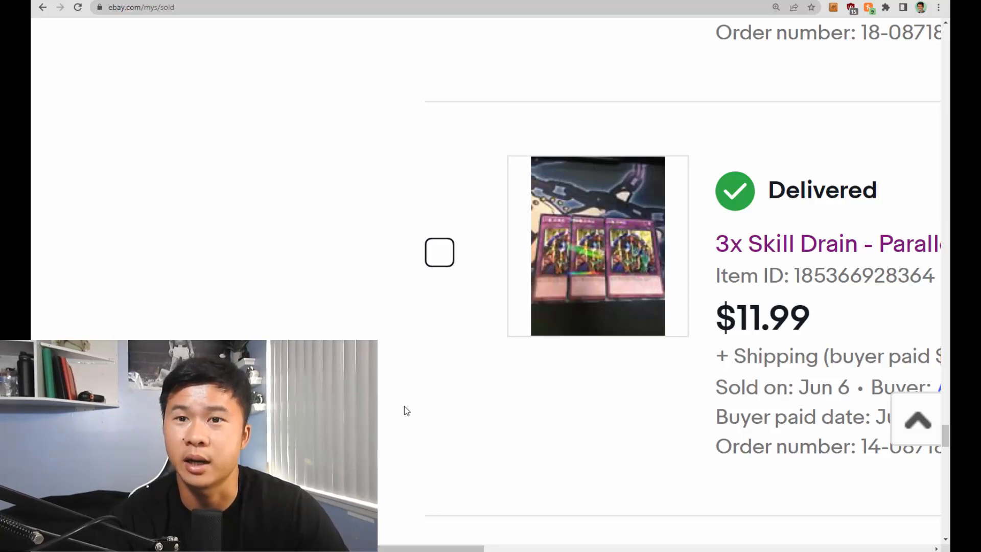
pyautogui.scroll(-3)
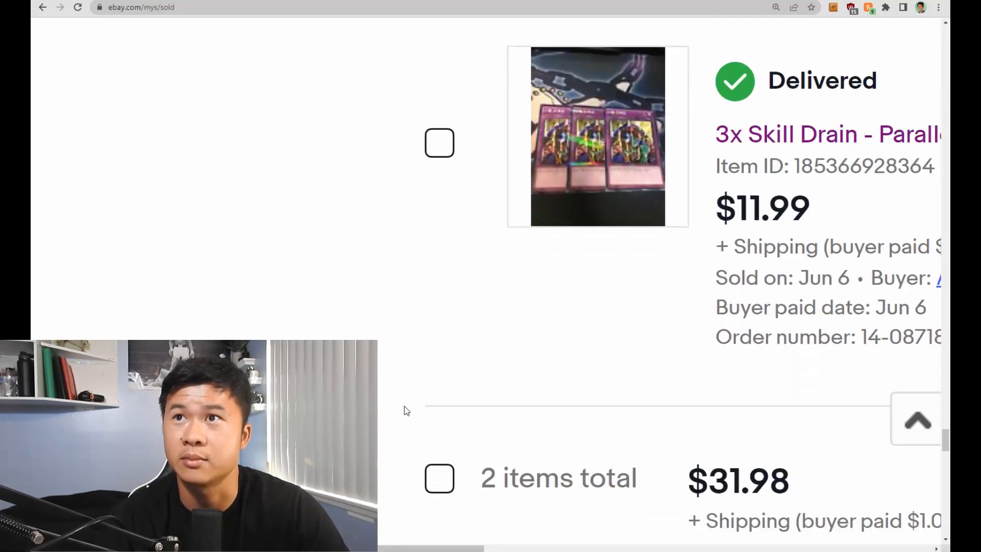
pyautogui.scroll(-3)
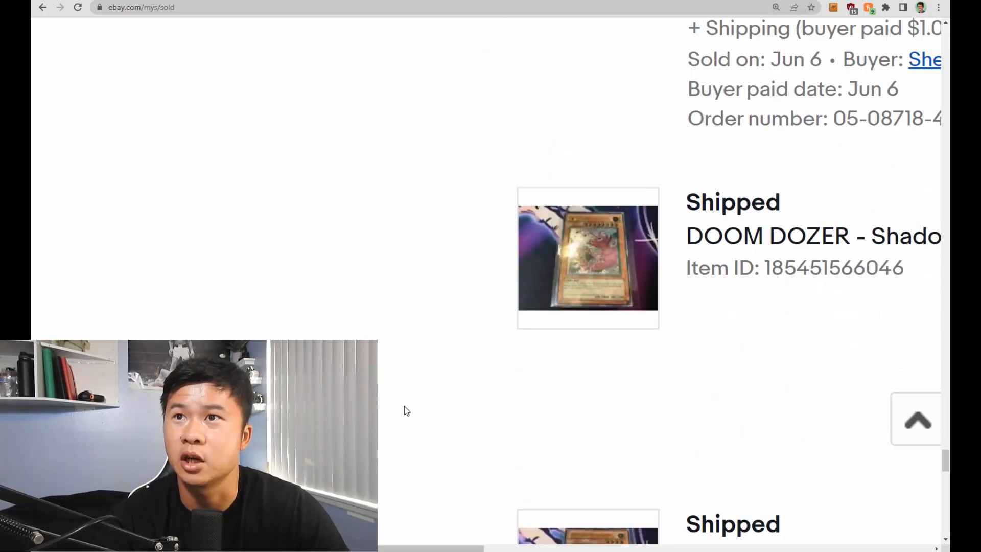
pyautogui.scroll(-3)
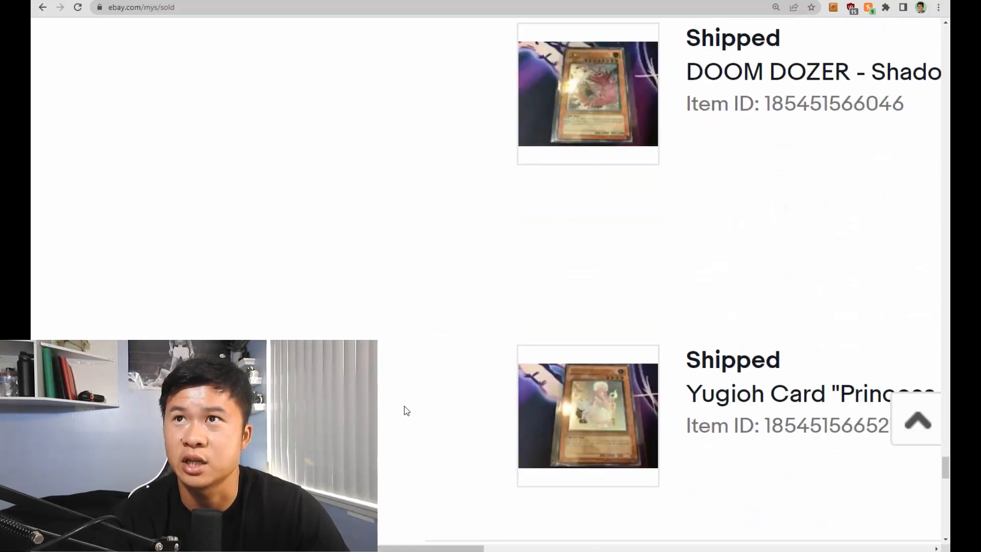
pyautogui.scroll(-3)
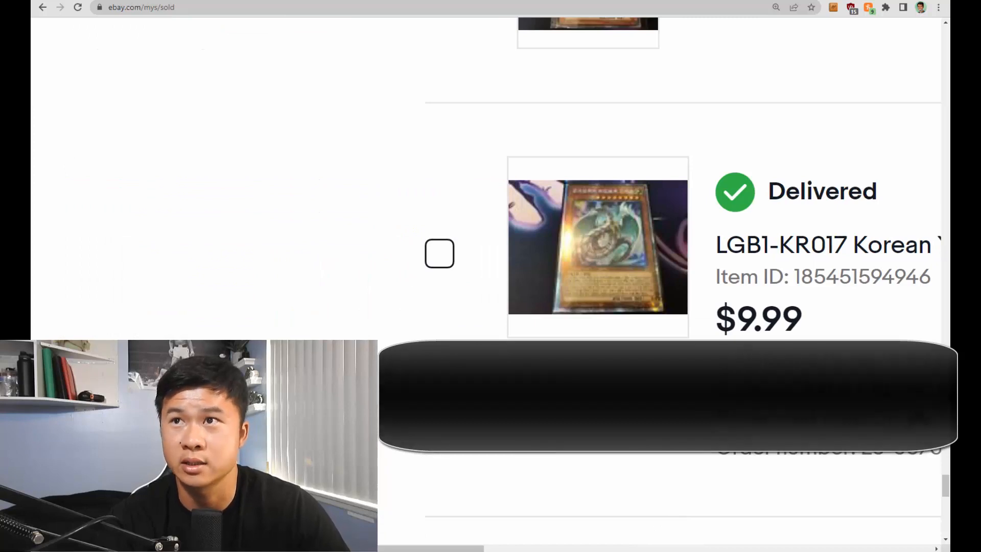
pyautogui.scroll(-3)
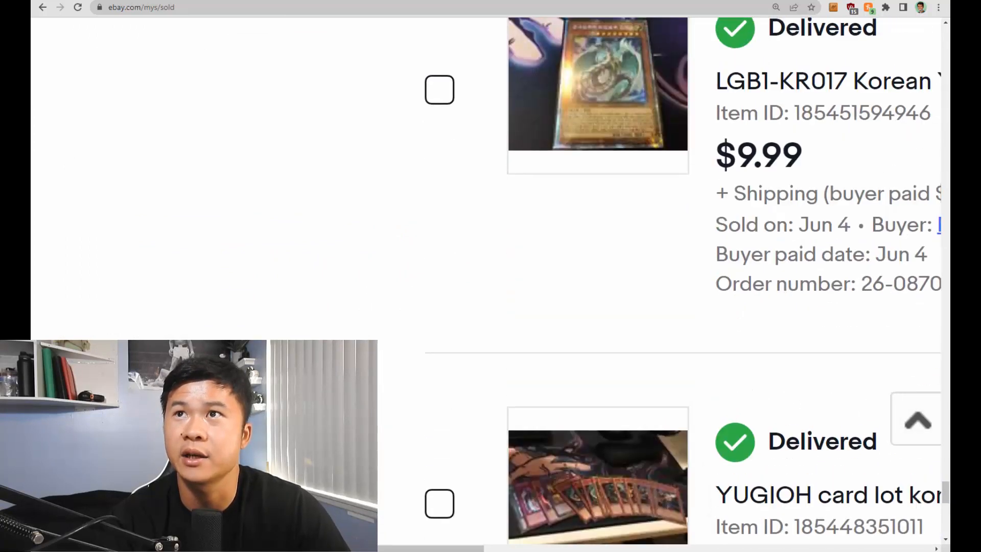
pyautogui.scroll(-3)
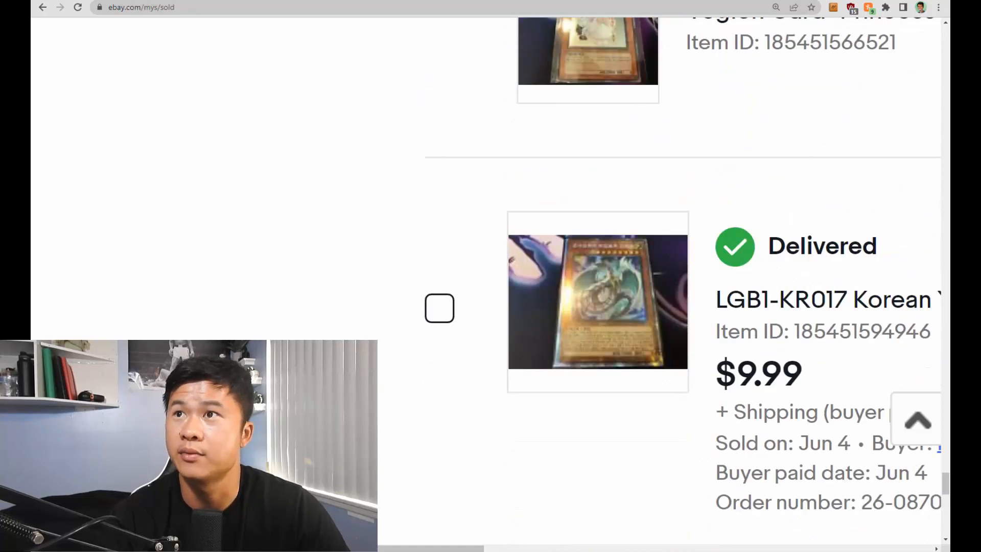
pyautogui.scroll(-3)
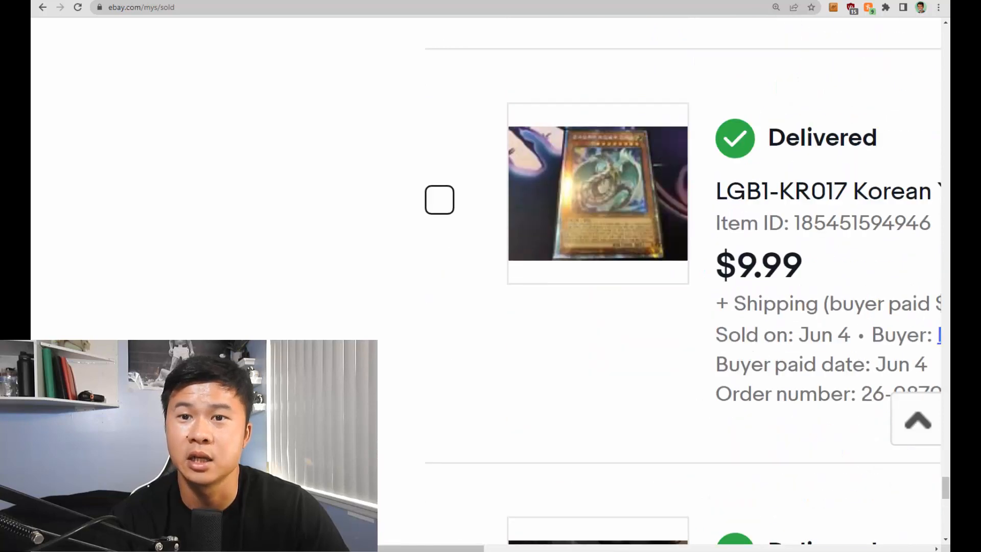
pyautogui.scroll(-3)
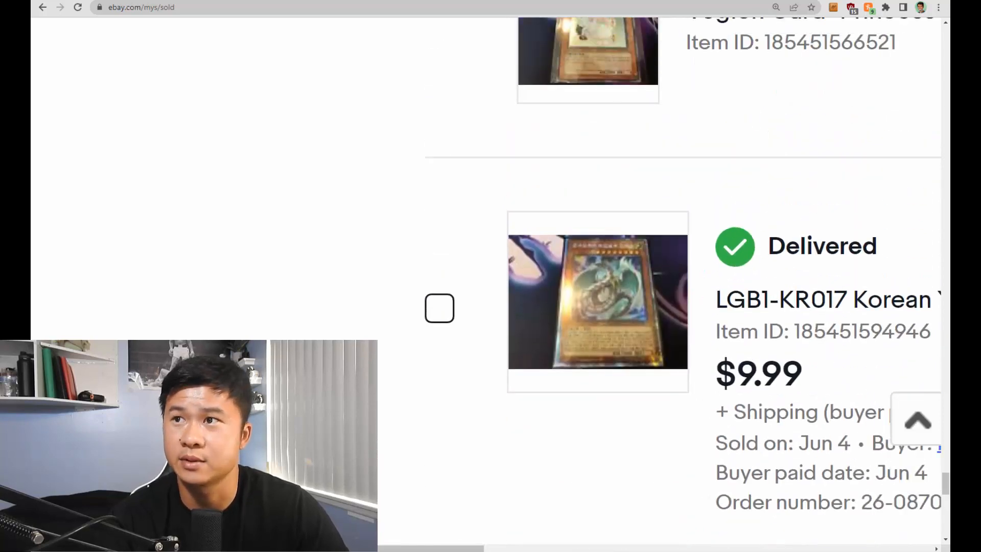